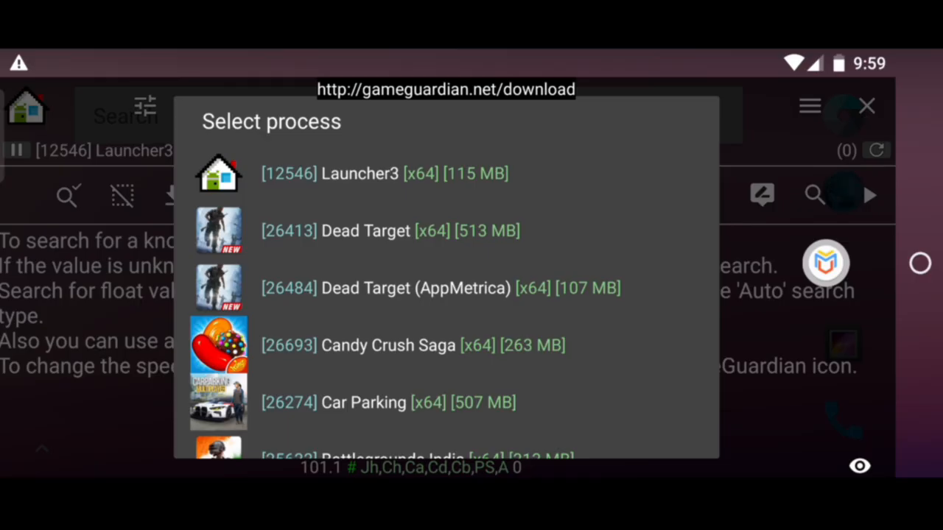
- Scroll down the eliteextrem.com virtualroot-5 article to reach the download link
scroll("down", 3)
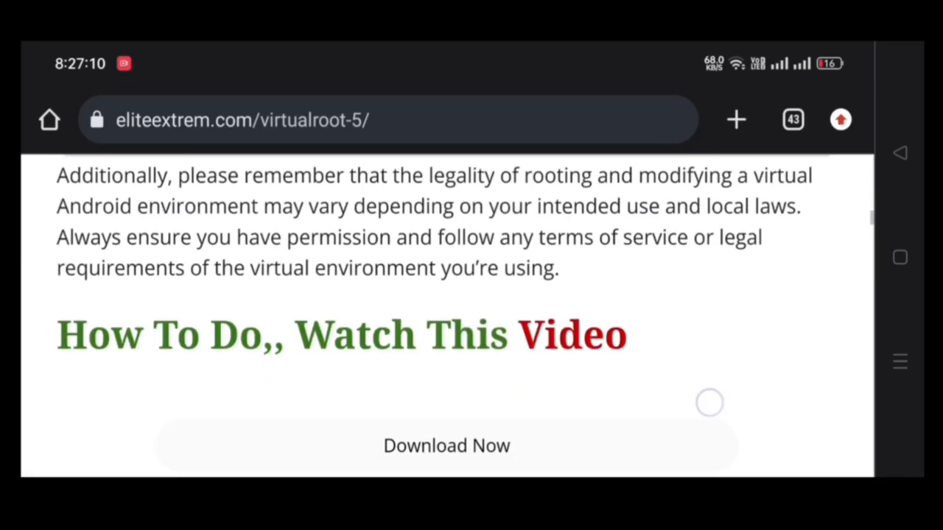
- Download Virtual Root Files.zip (5.17 MB) from MediaFire and dismiss the downloads list
left_click(447, 445)
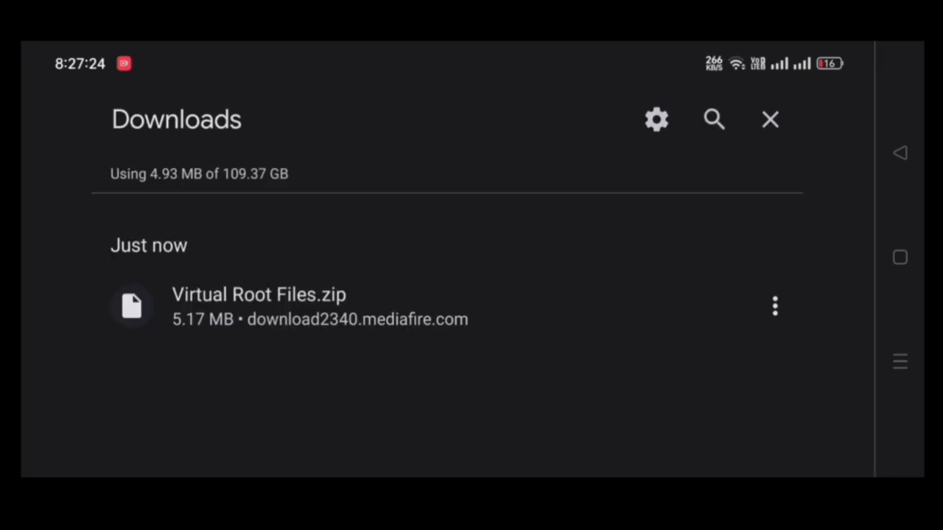
left_click(258, 306)
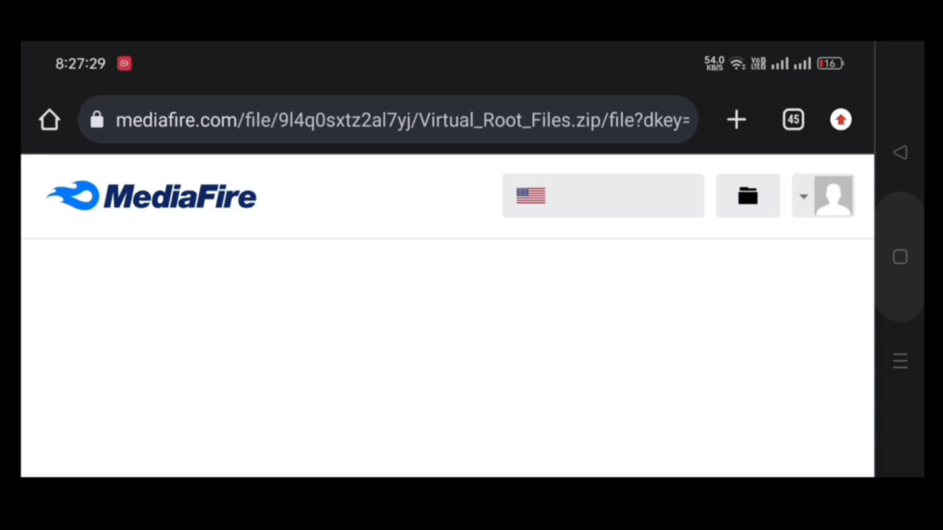
- Search the Play Store for ZArchiver and install it
type("za")
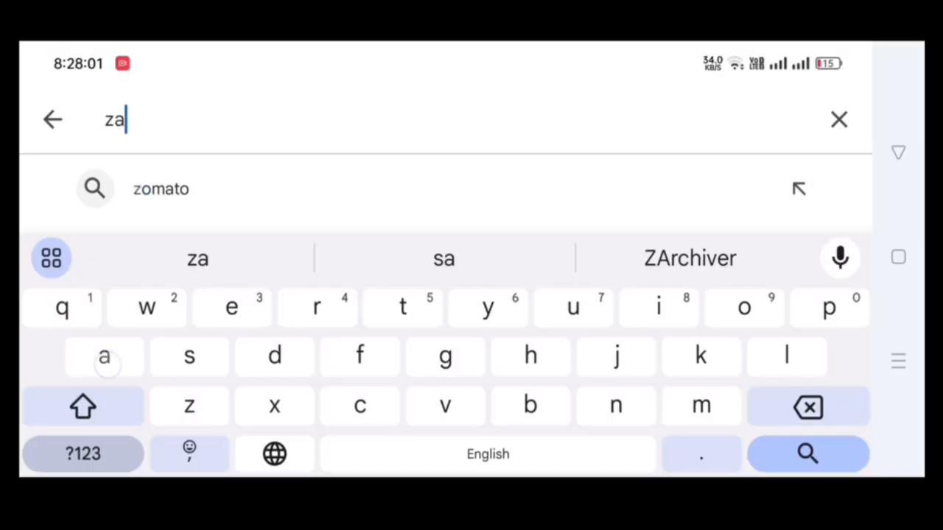
left_click(690, 259)
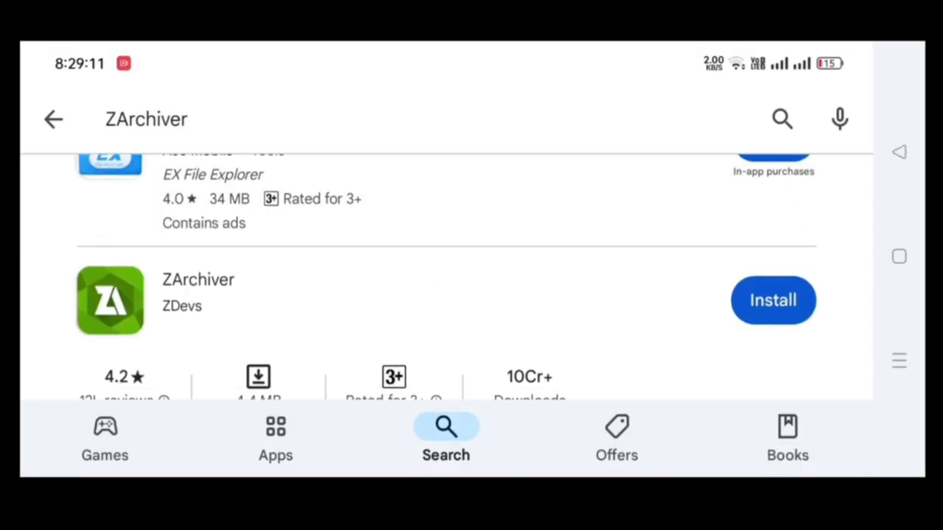
left_click(771, 300)
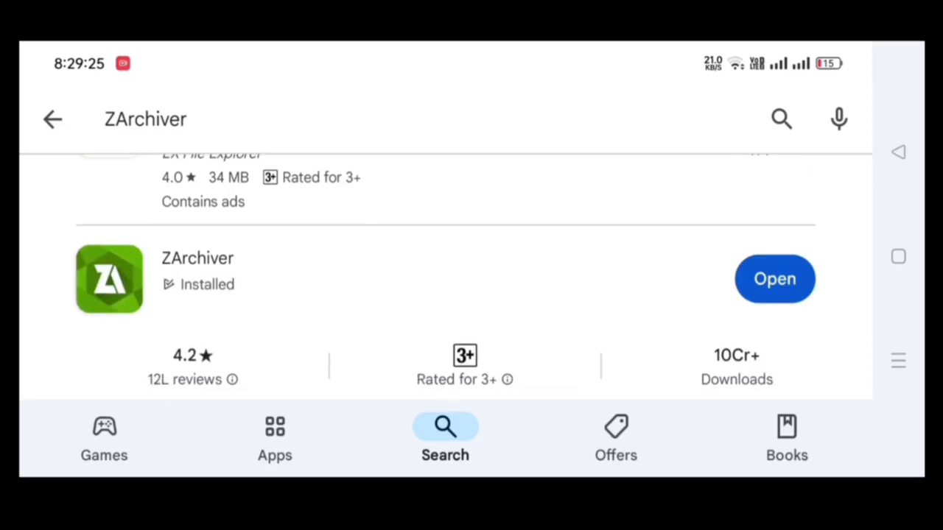
- Search for virtual master and start installing Virtual Master - Android Clone
type("virtual master")
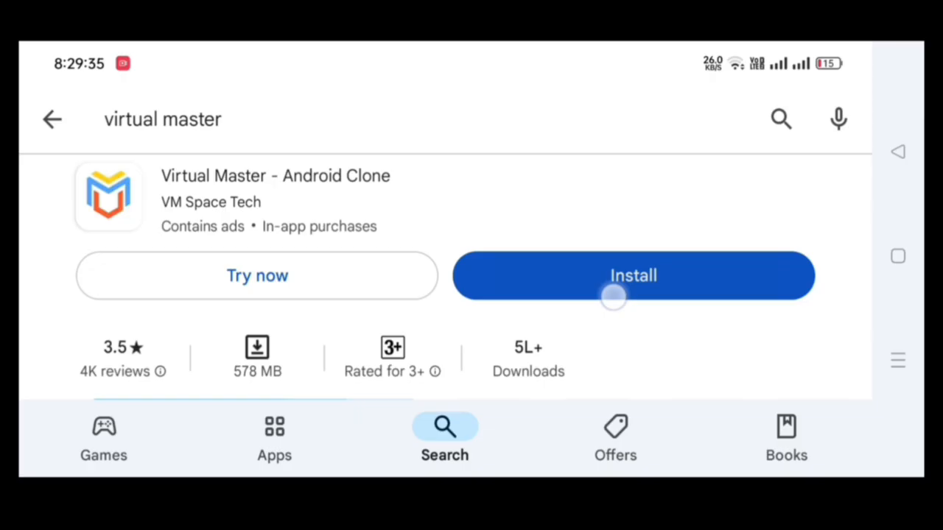
left_click(633, 275)
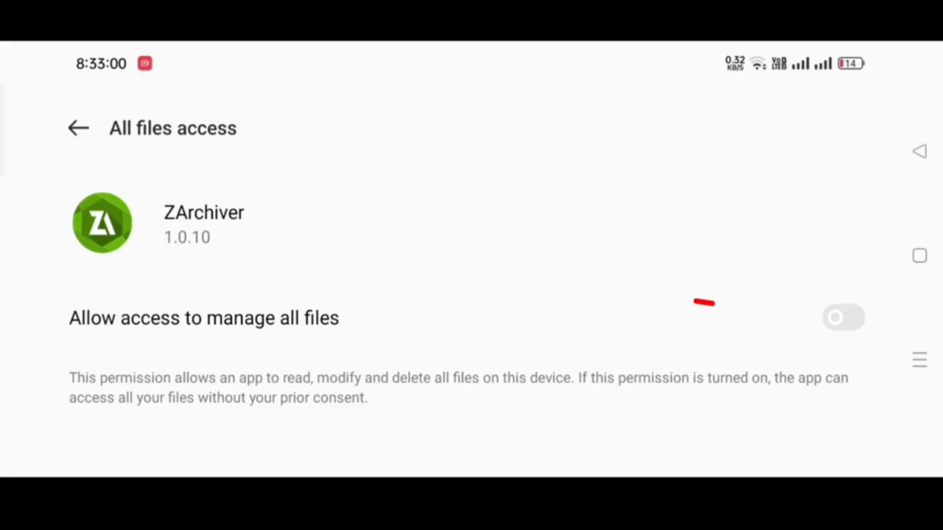
- Grant ZArchiver all-files access and extract the password-protected Virtual Root Files.zip into Download
left_click(842, 318)
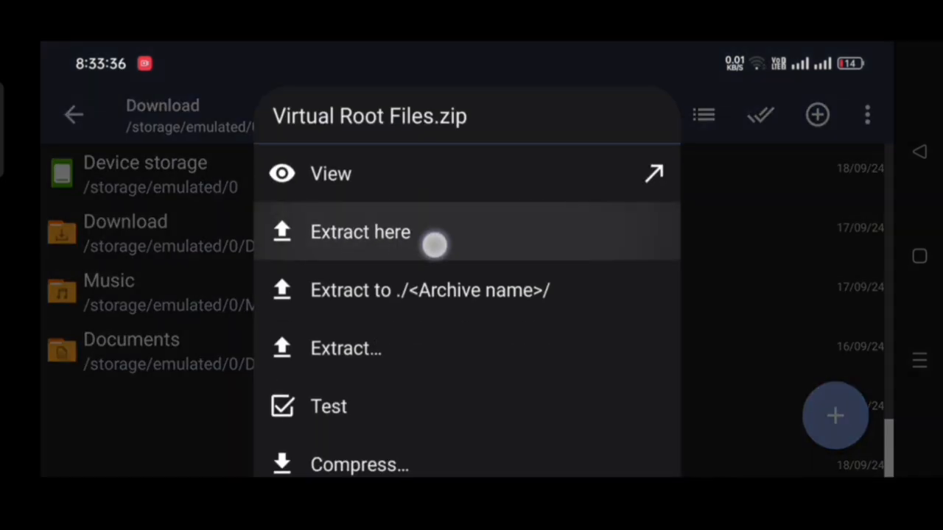
left_click(359, 232)
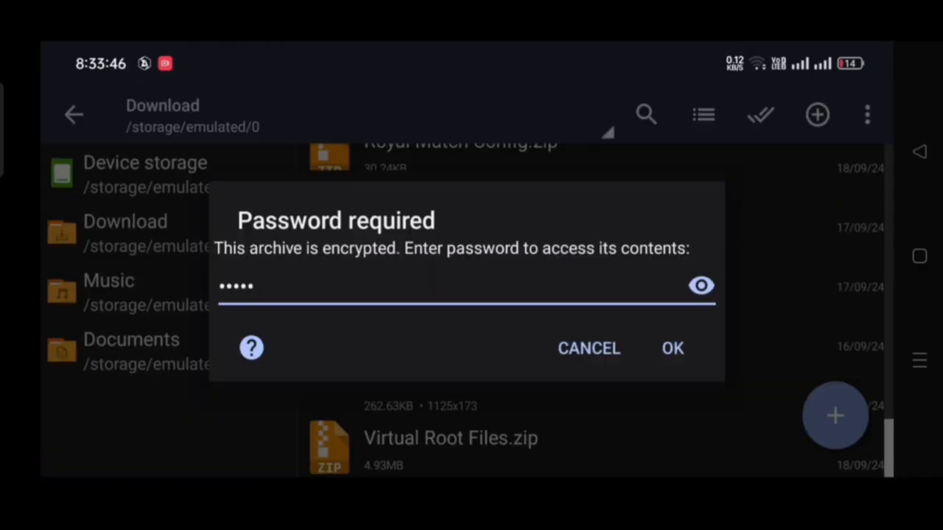
left_click(672, 348)
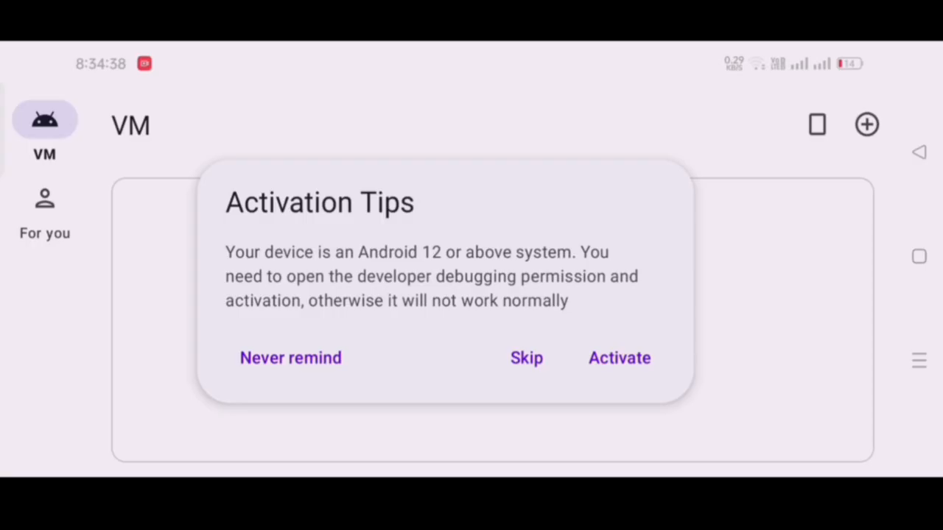
- Begin Virtual Master activation and choose Connect Wi-Fi on the activation guide
left_click(619, 358)
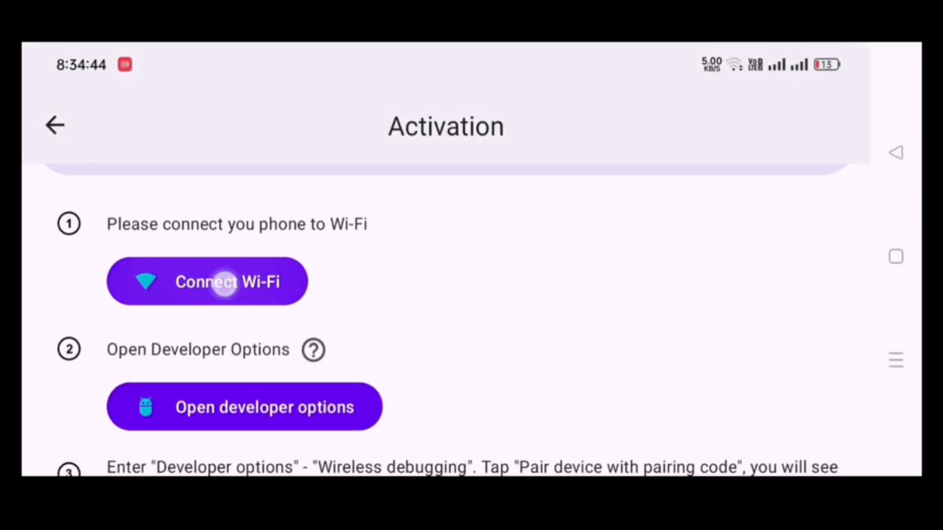
left_click(207, 281)
type("build")
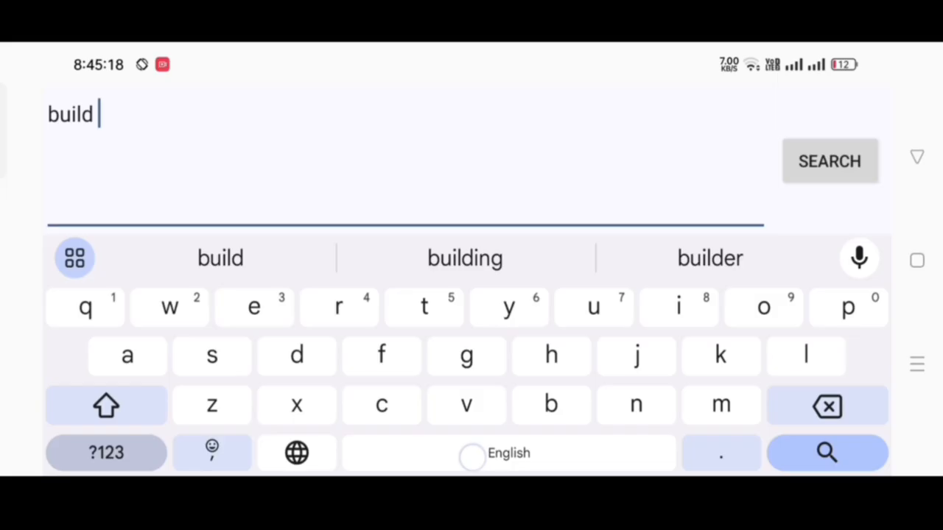
- Search Settings for build number and tap Build number to confirm developer options are enabled
type("number")
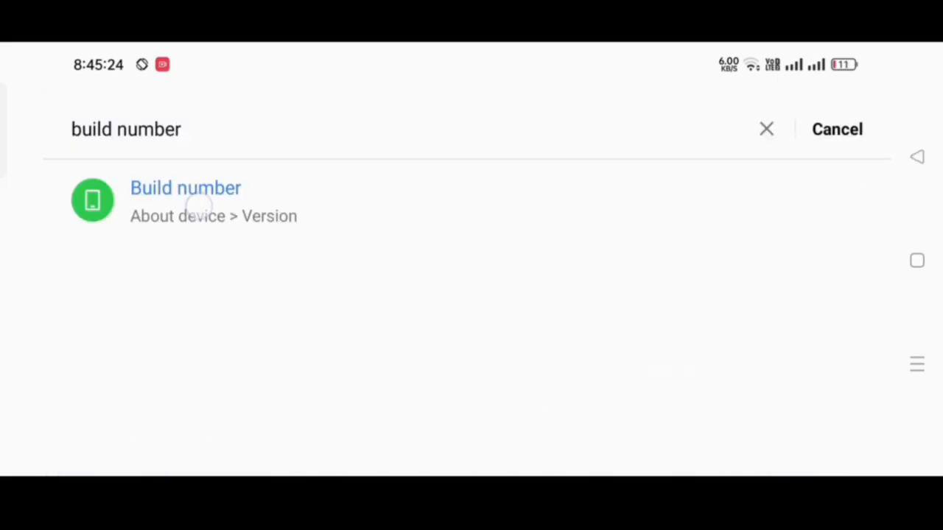
left_click(185, 200)
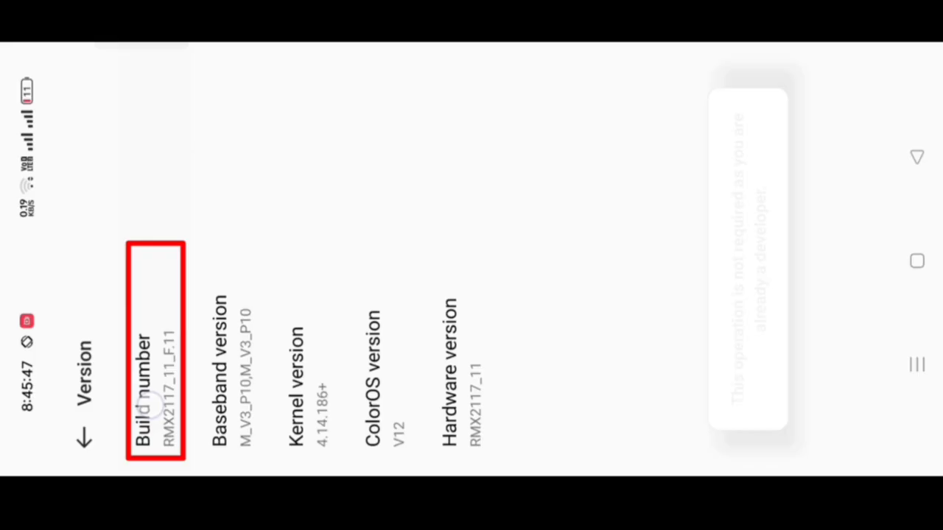
left_click(155, 361)
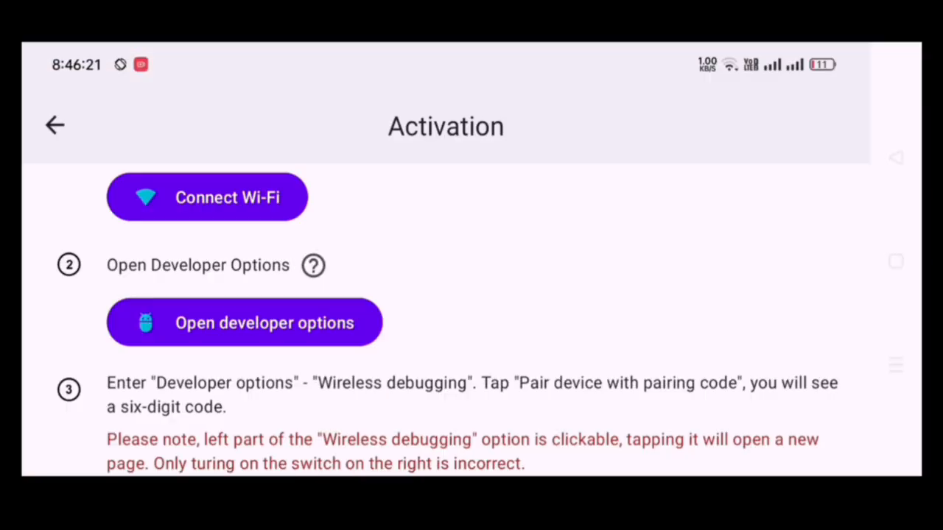
- Start device pairing, switch on Wireless debugging and expand the Virtual Master pairing notification
scroll("down", 3)
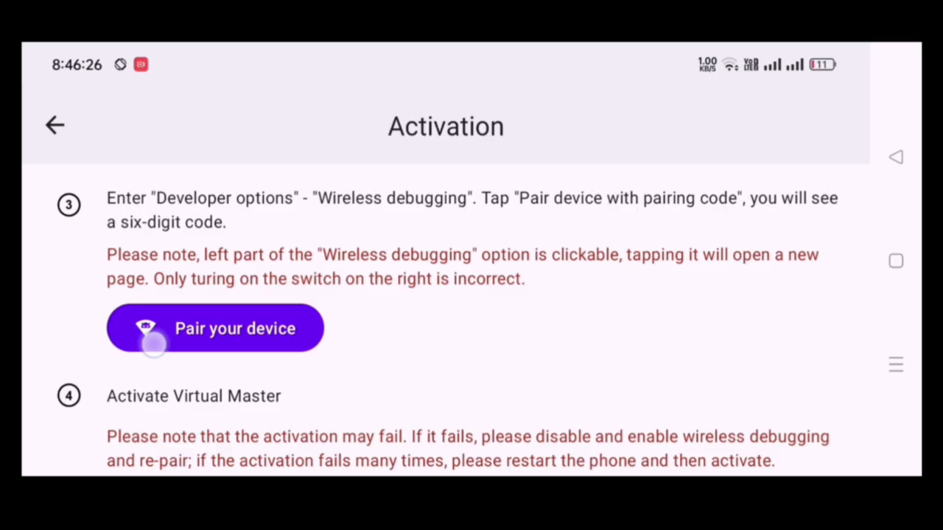
left_click(215, 327)
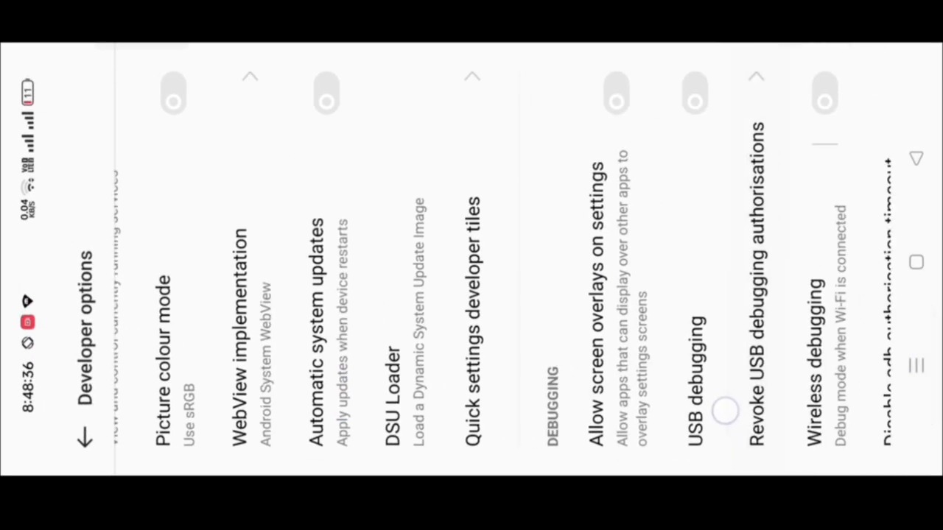
scroll("left", 3)
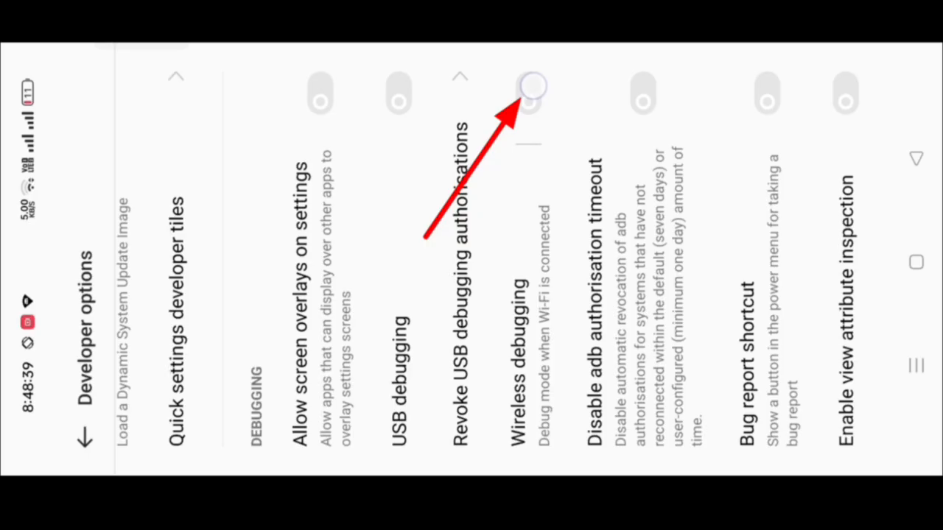
left_click(527, 95)
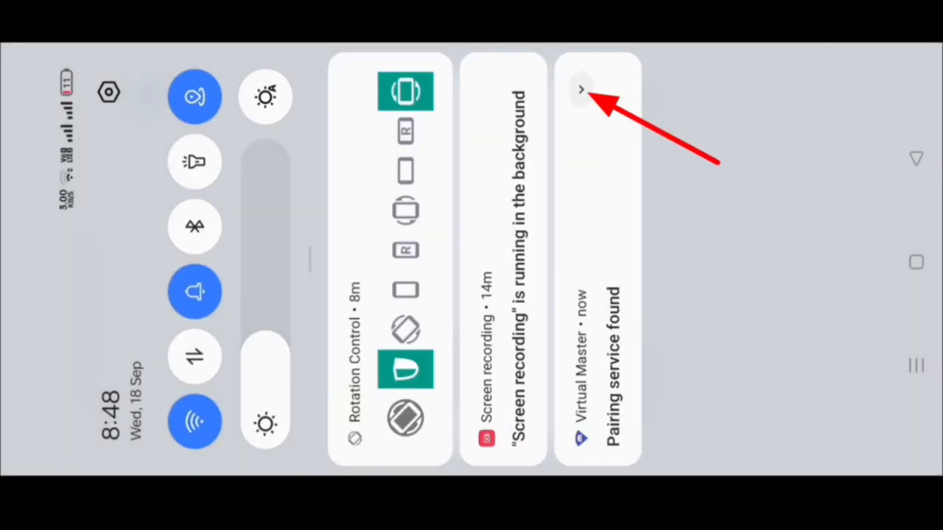
left_click(580, 90)
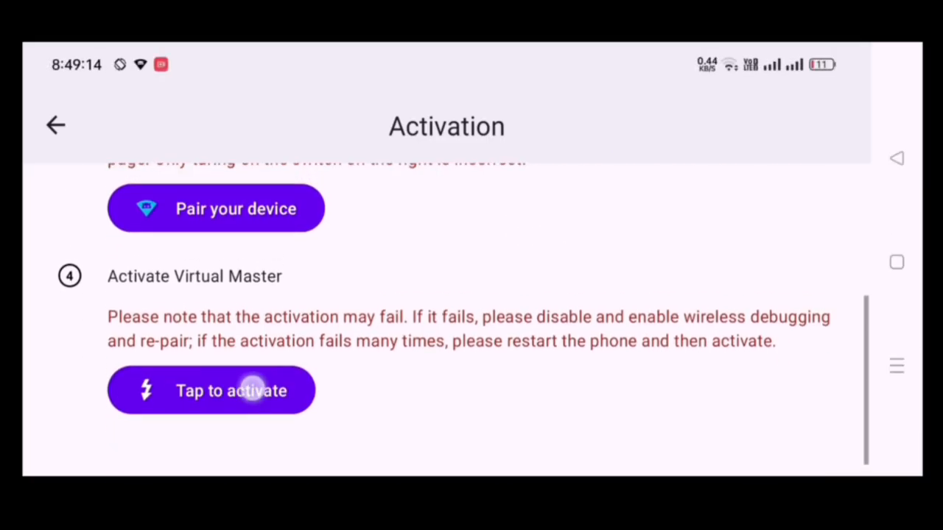
- Trigger 'Tap to activate' and return to the VM home tab
left_click(212, 391)
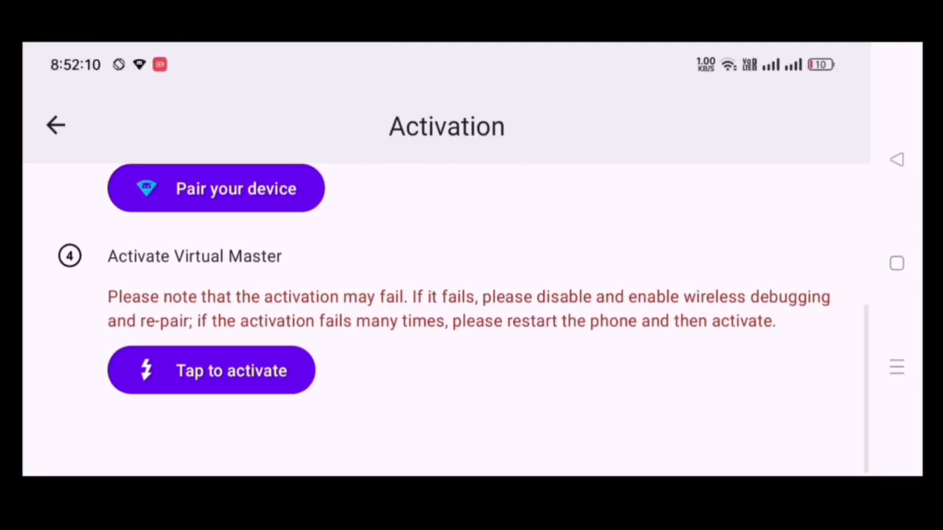
left_click(212, 371)
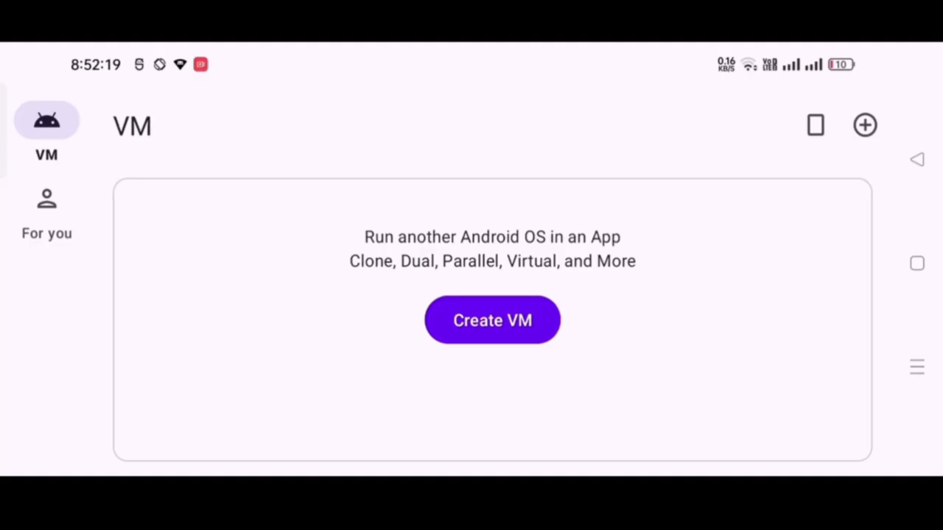
- Create a new Android 7.1.2 VM using Device Resolution (Landscape)
left_click(492, 320)
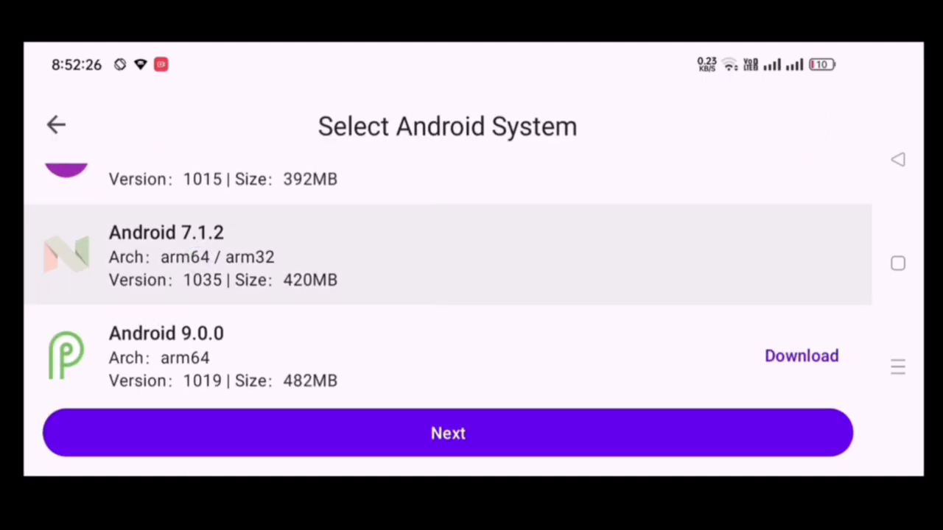
left_click(448, 433)
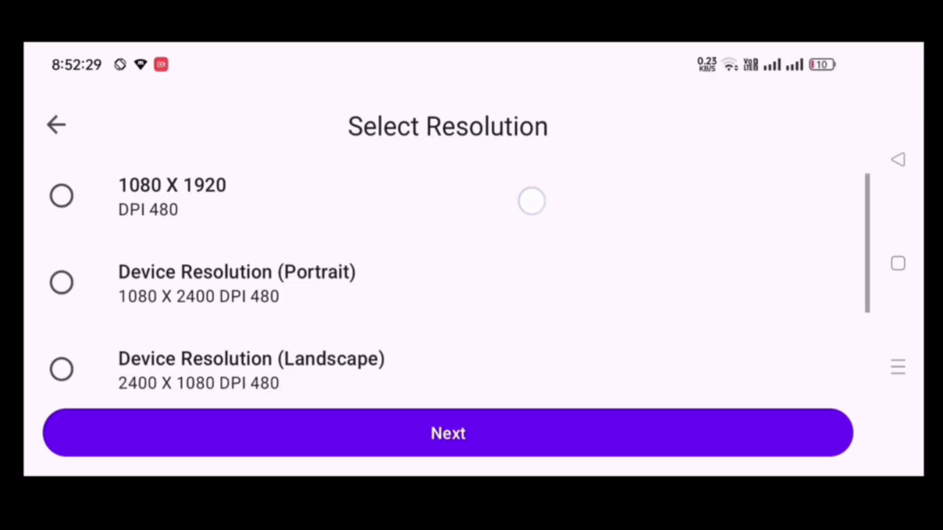
scroll("down", 3)
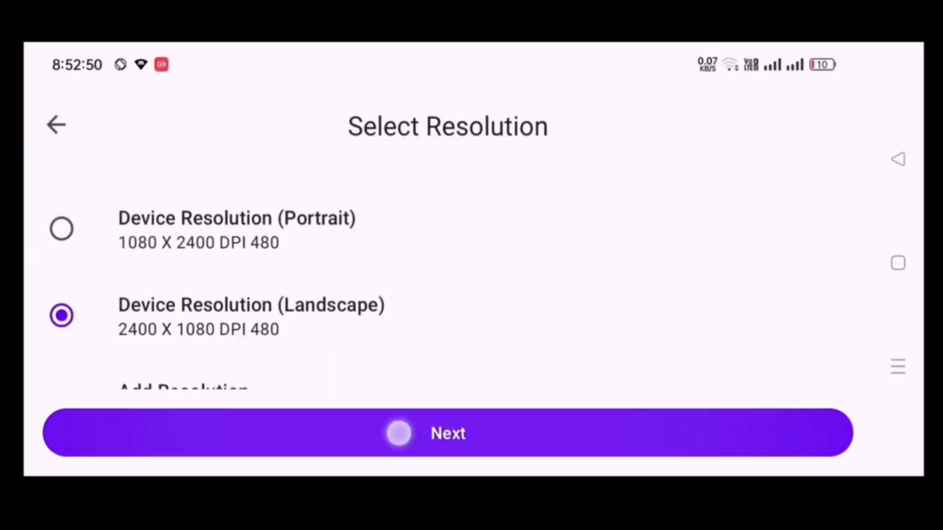
left_click(448, 433)
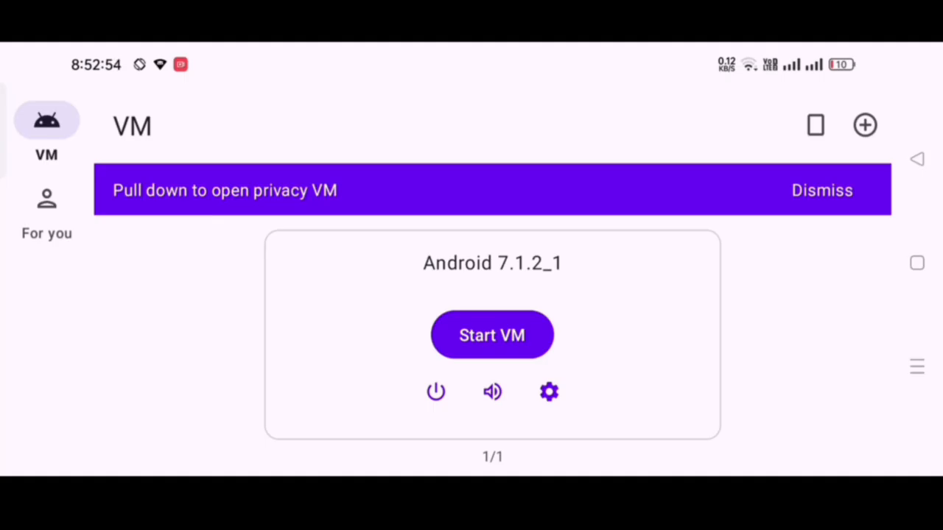
- Start the Android 7.1.2_1 VM so its app drawer appears
left_click(492, 336)
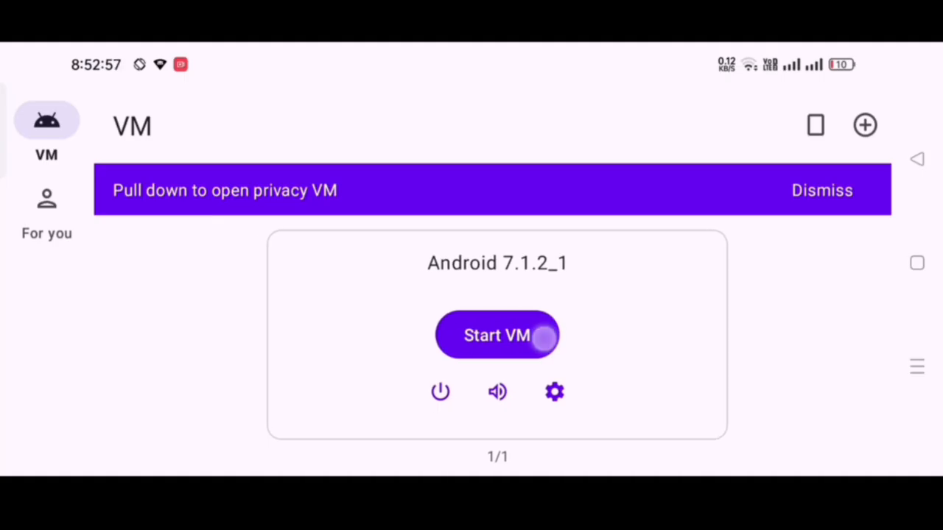
left_click(498, 336)
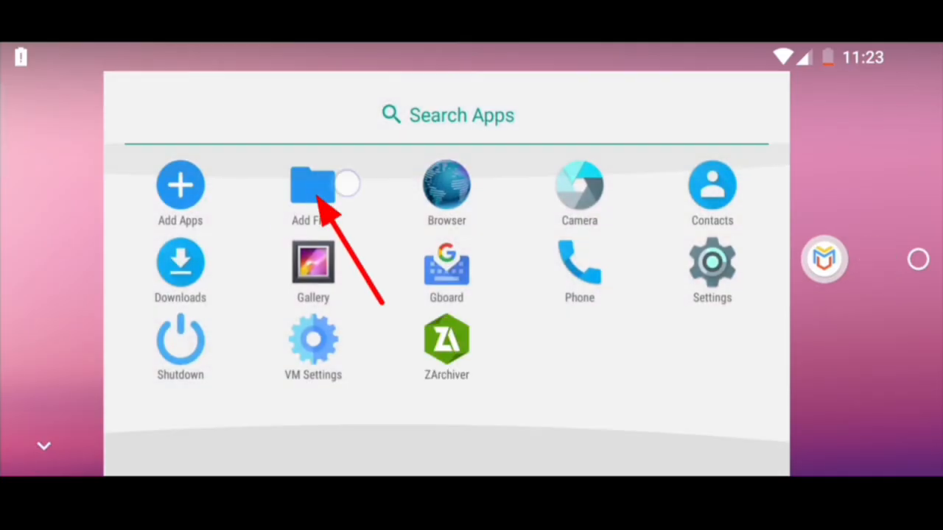
- Dismiss the Import Files dialog from Add Files and return to the VM home screen
left_click(312, 184)
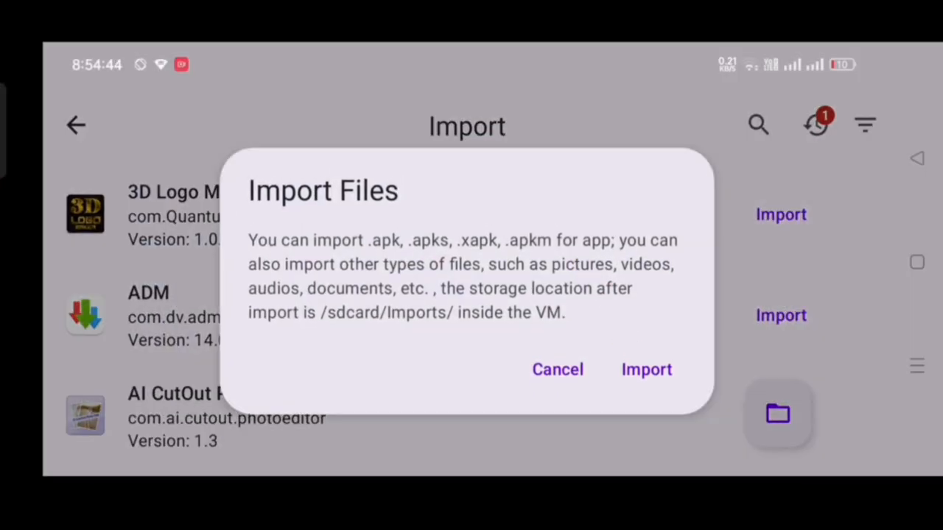
left_click(645, 368)
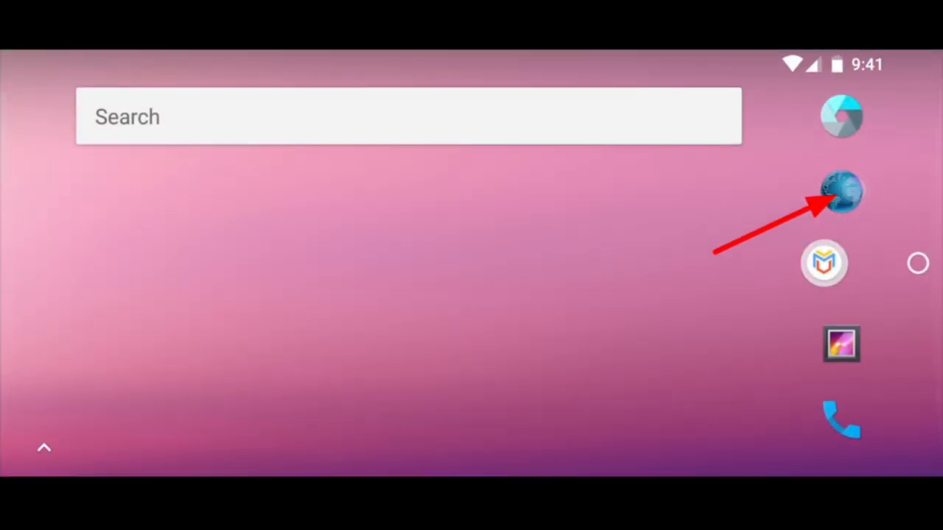
- Search 'game guardian' in the VM Browser and reach the official downloads page
left_click(841, 192)
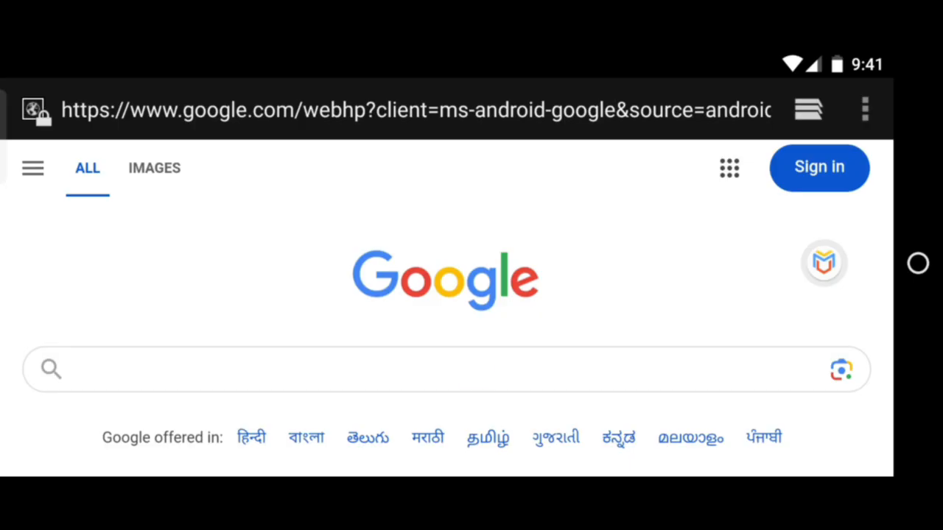
type("game guardian")
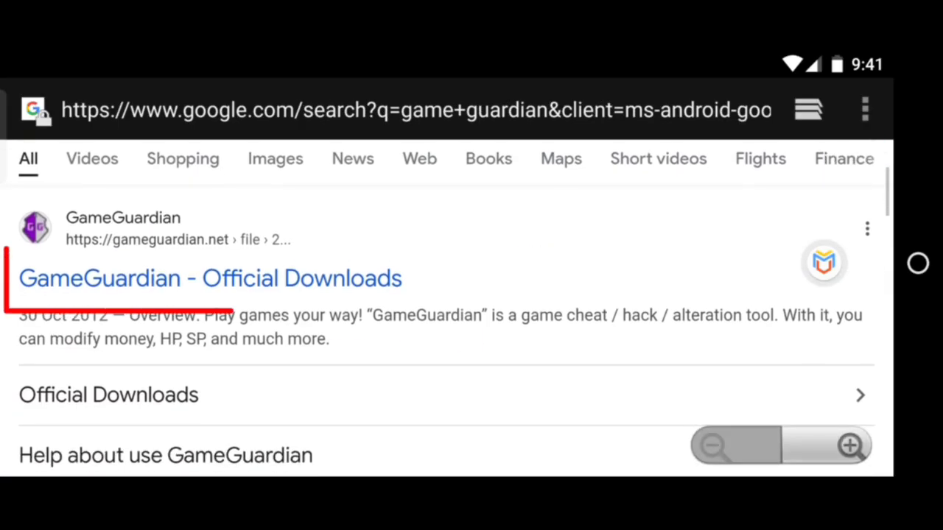
left_click(211, 277)
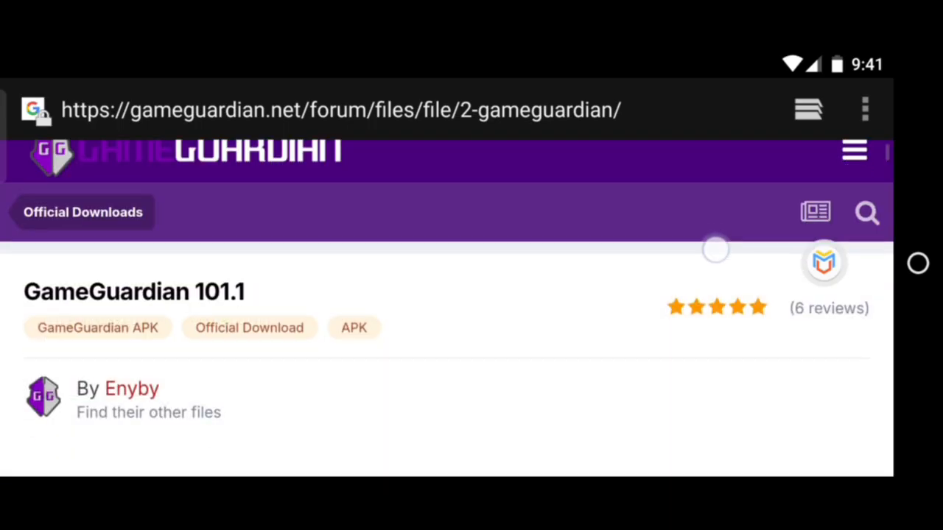
scroll("down", 3)
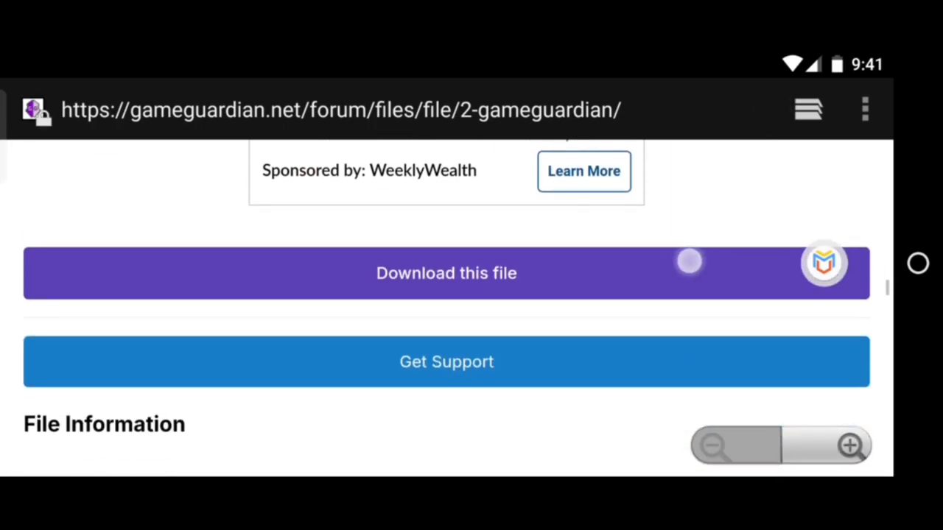
- Download GameGuardian.101.1.apk, accepting the antivirus warning on the way
left_click(447, 273)
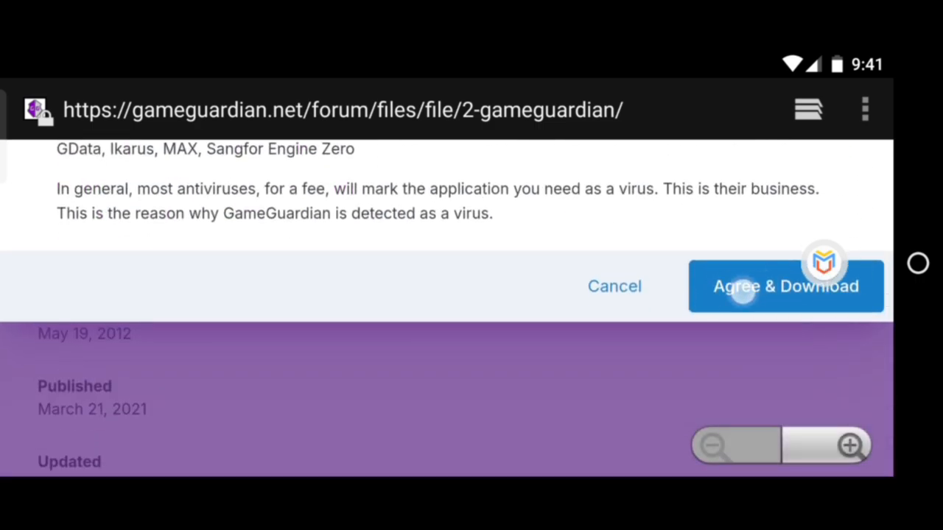
left_click(787, 285)
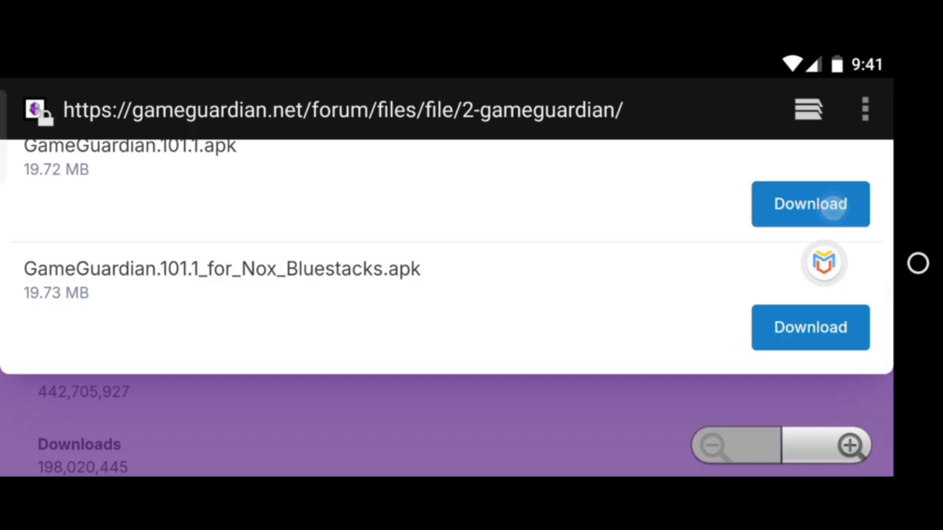
left_click(810, 203)
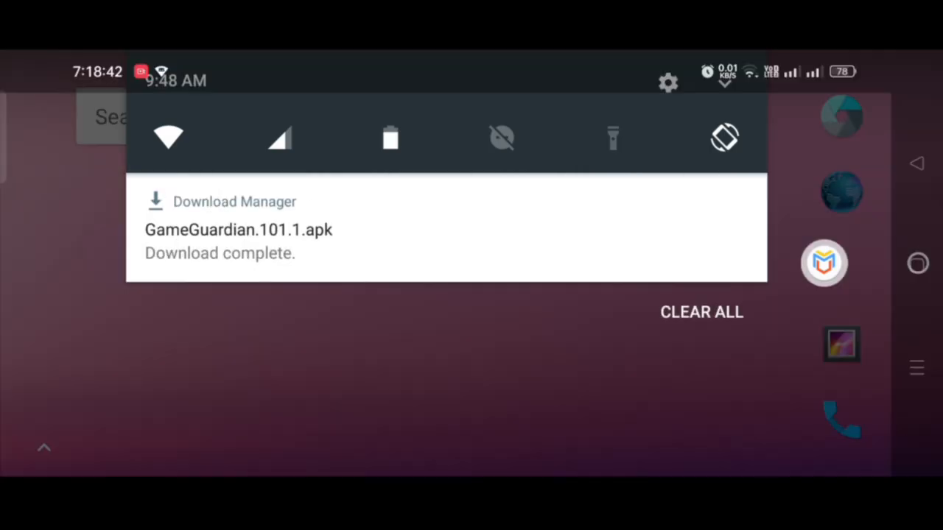
- Install GameGuardian from the downloaded apk and launch it to its install mode choices
left_click(239, 230)
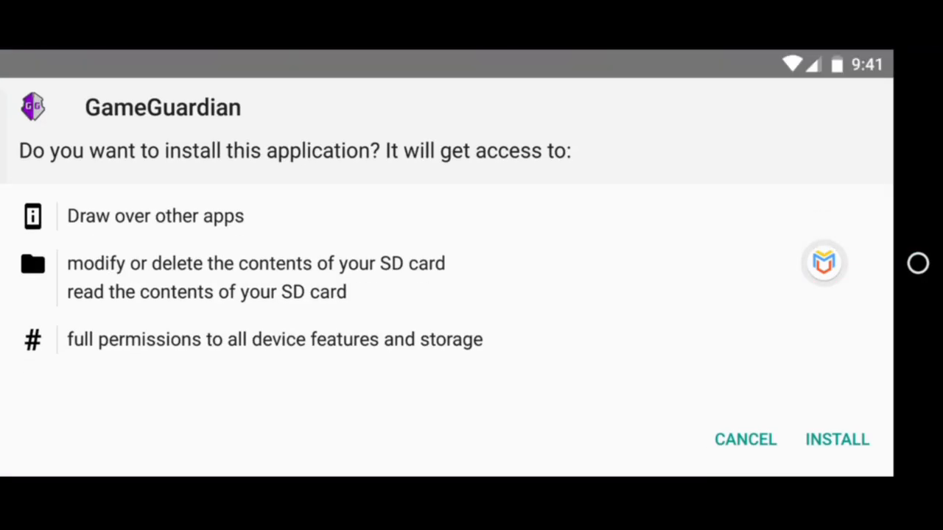
left_click(836, 439)
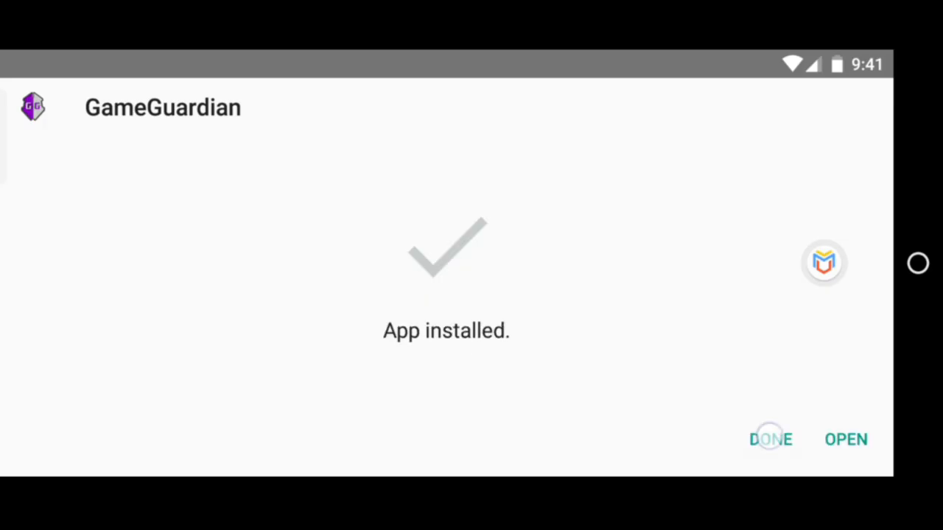
left_click(770, 439)
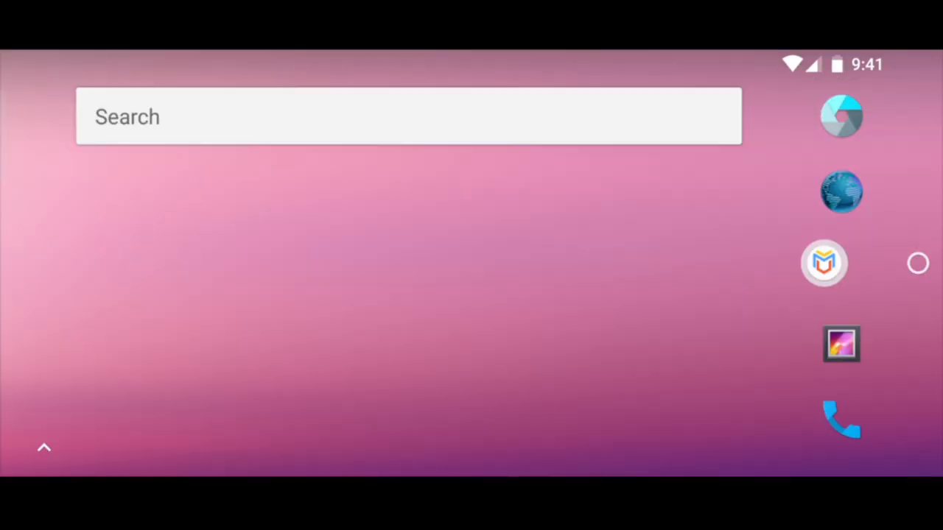
left_click(823, 262)
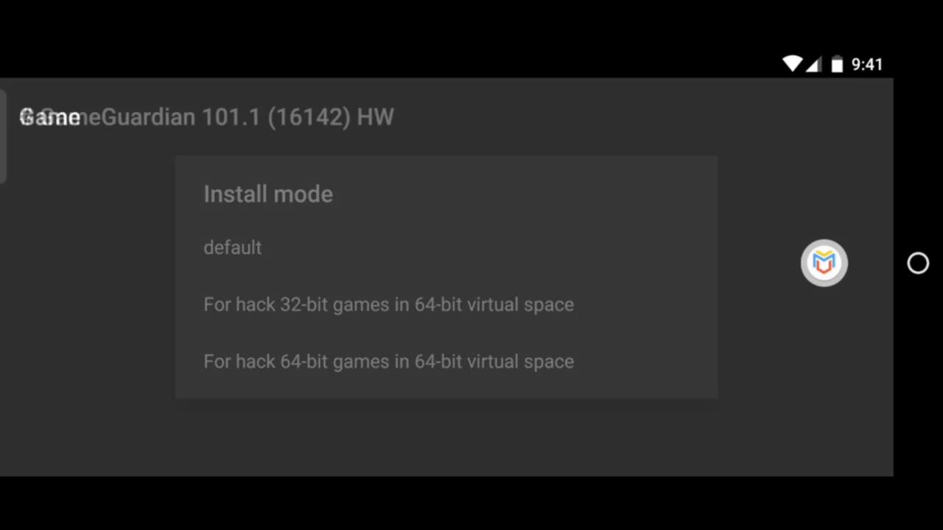
- Choose the default install mode, grant GameGuardian superuser access and dismiss the FAQ dialog
left_click(232, 247)
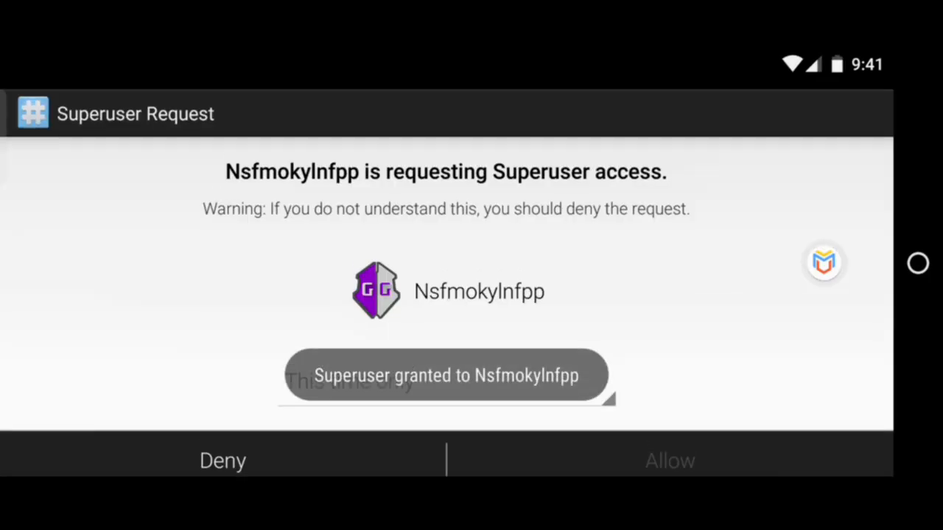
left_click(668, 460)
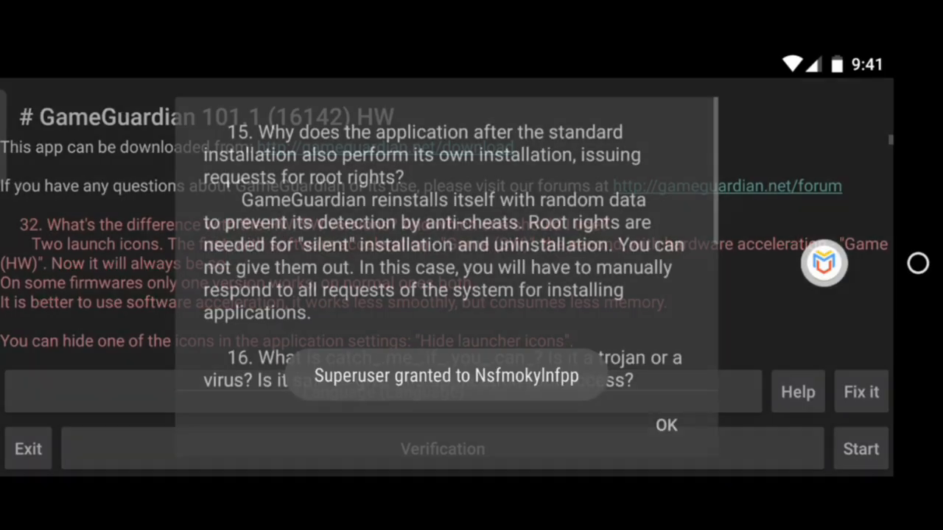
left_click(666, 424)
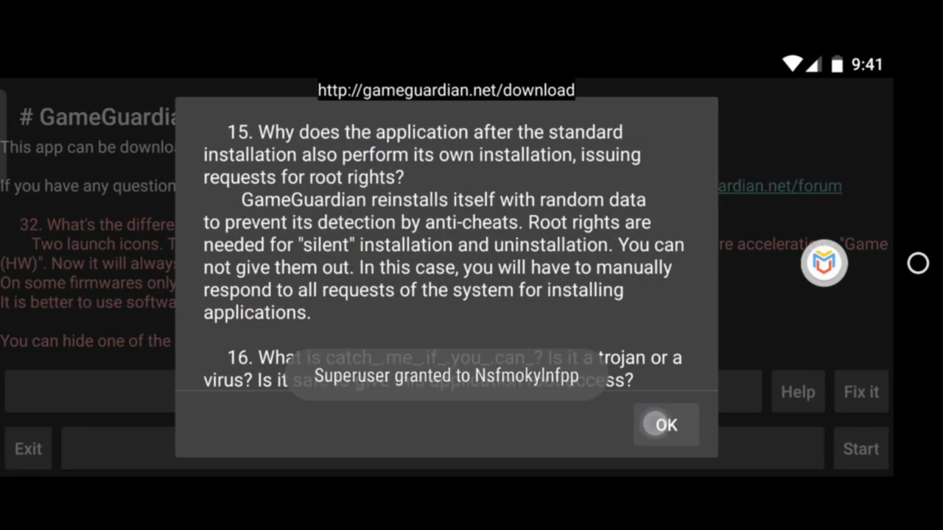
left_click(663, 424)
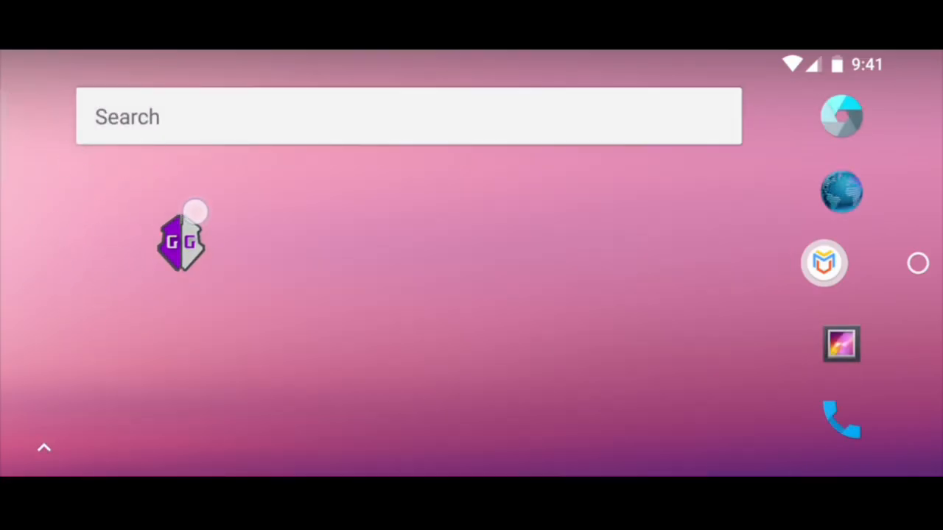
- Move the GG floating icon to the left edge and list running processes like Launcher3 to attach to
left_click_drag(183, 238, 60, 250)
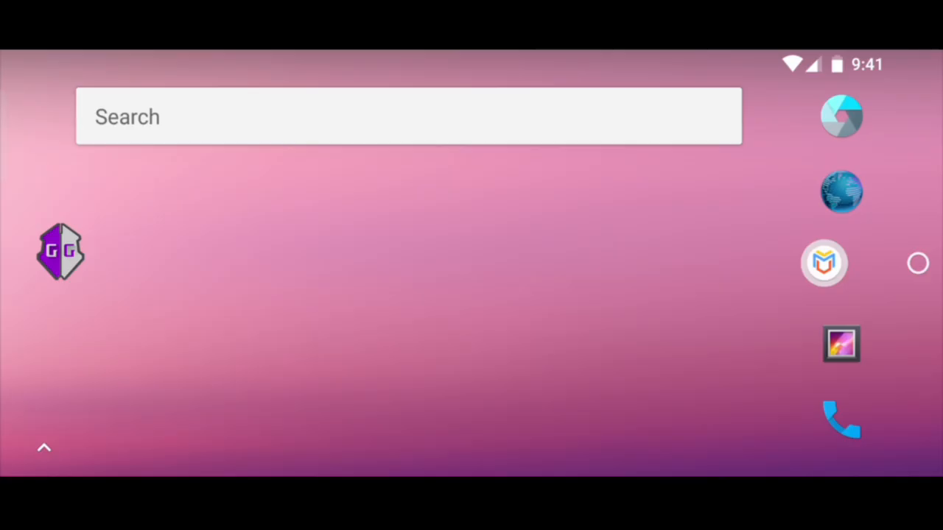
left_click(61, 252)
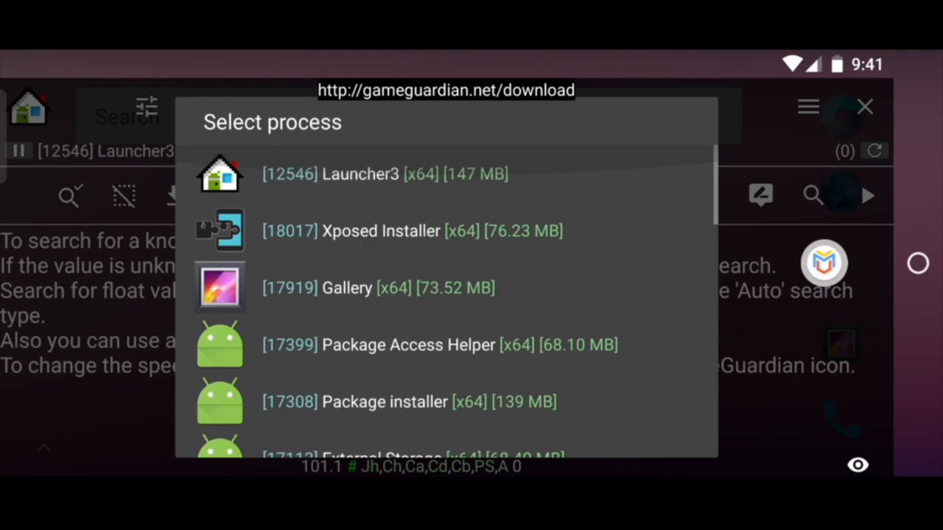
scroll("down", 3)
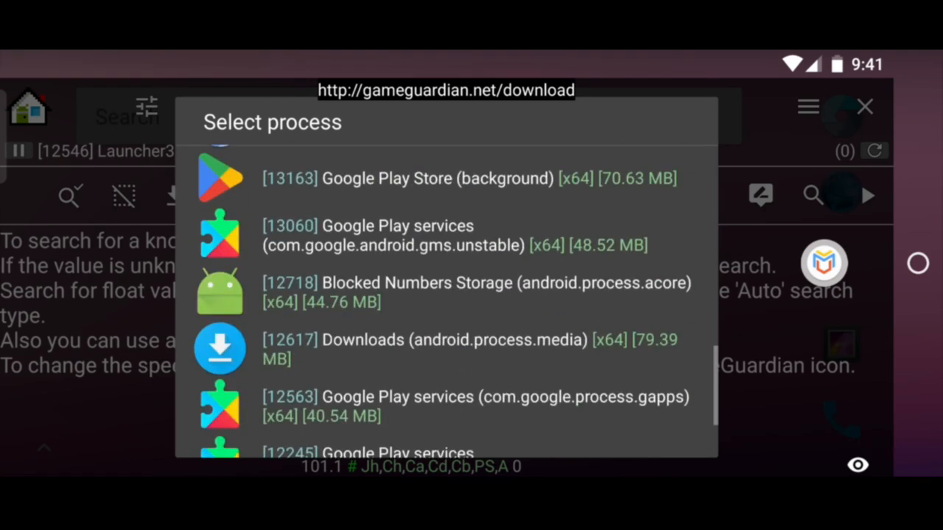